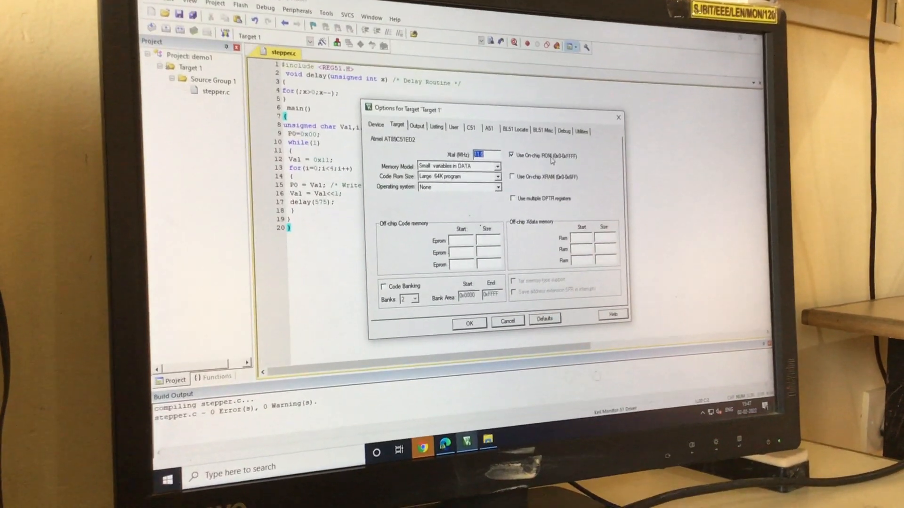
Step: Enable Use On-chip ROM, confirm the target settings and apply the options with OK
left_click(564, 146)
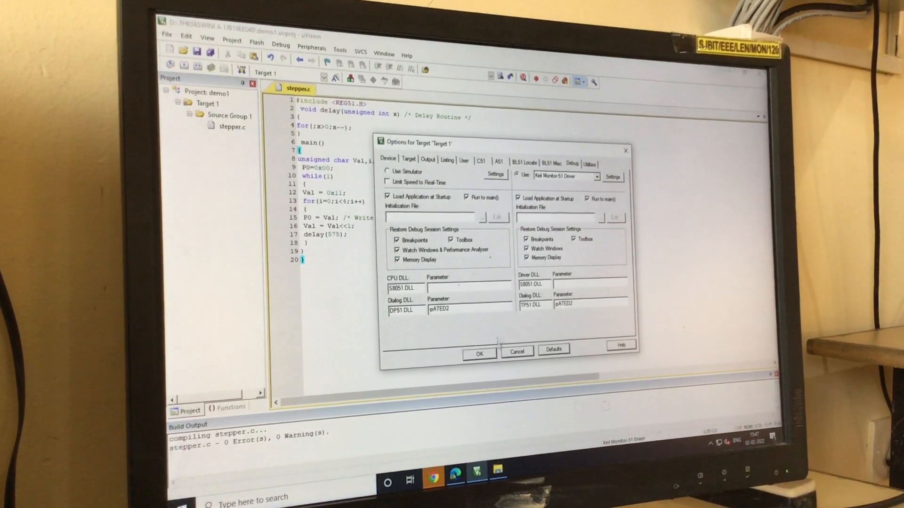
left_click(407, 160)
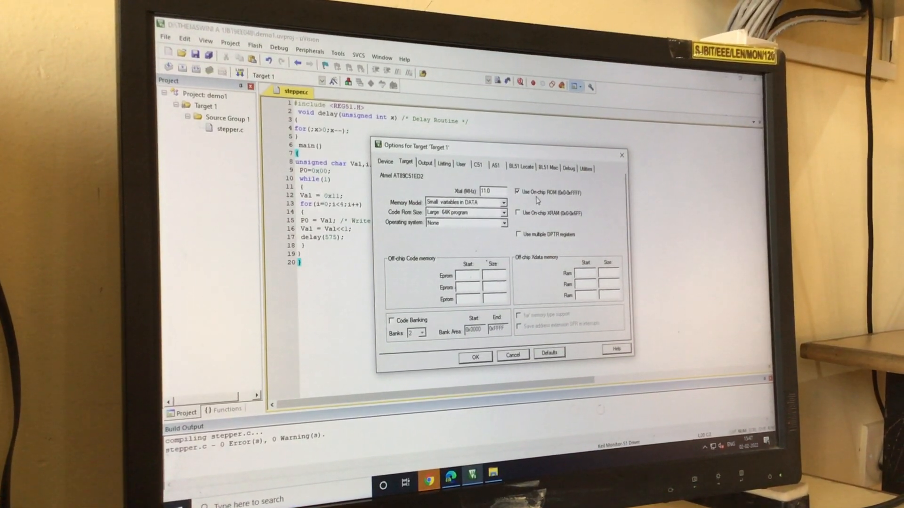
left_click(569, 168)
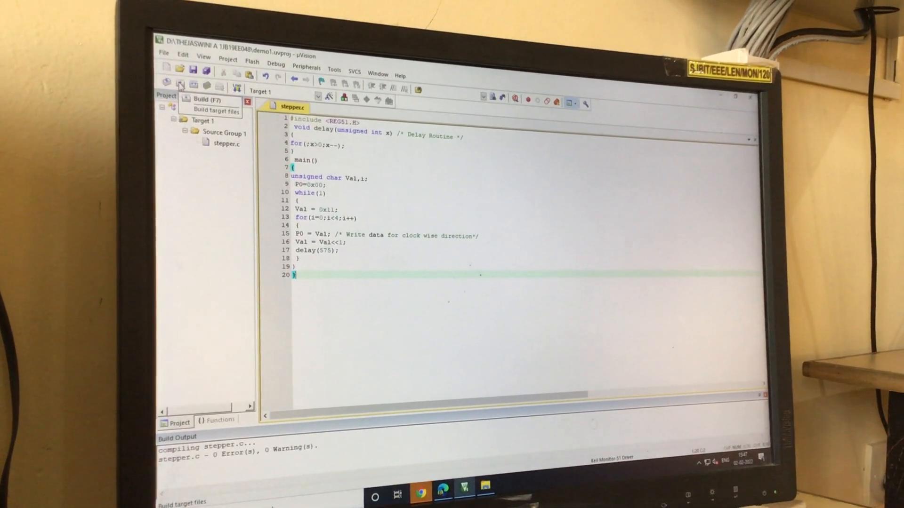
Step: Rebuild all target files so demo1 links with 0 errors and 0 warnings
left_click(192, 85)
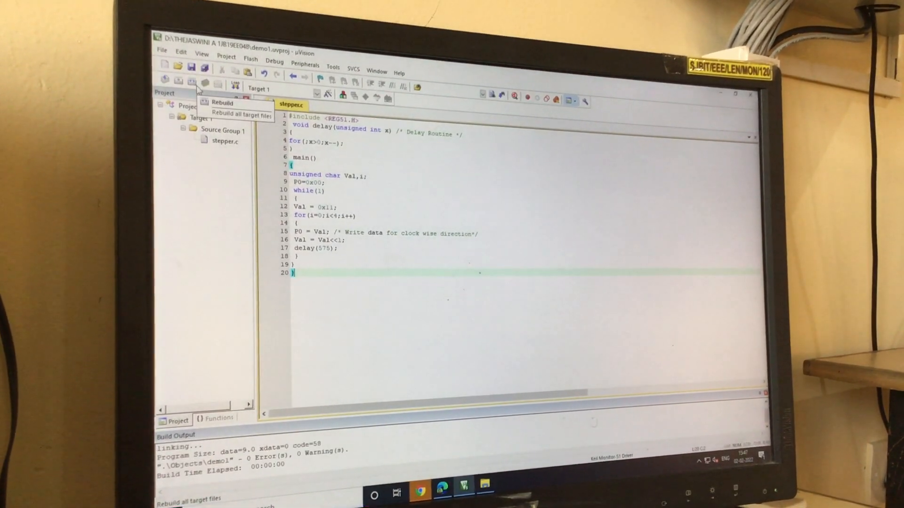